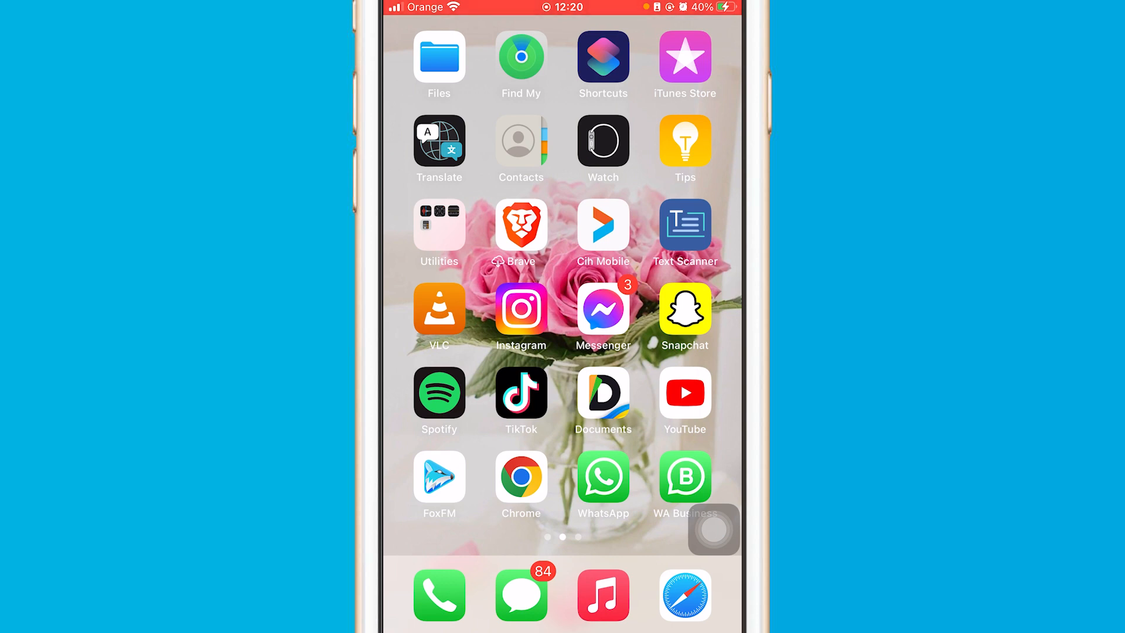
Launch WhatsApp from the Home Screen and go to Settings > Privacy
{"action": "left_click", "coordinate": [603, 477]}
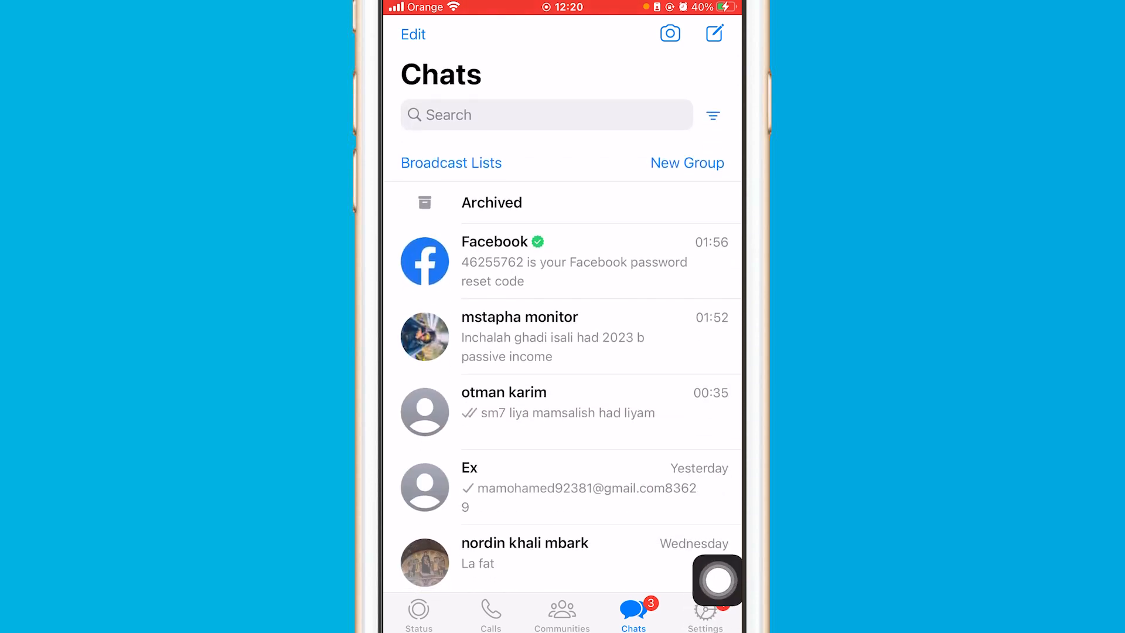
{"action": "left_click", "coordinate": [706, 610]}
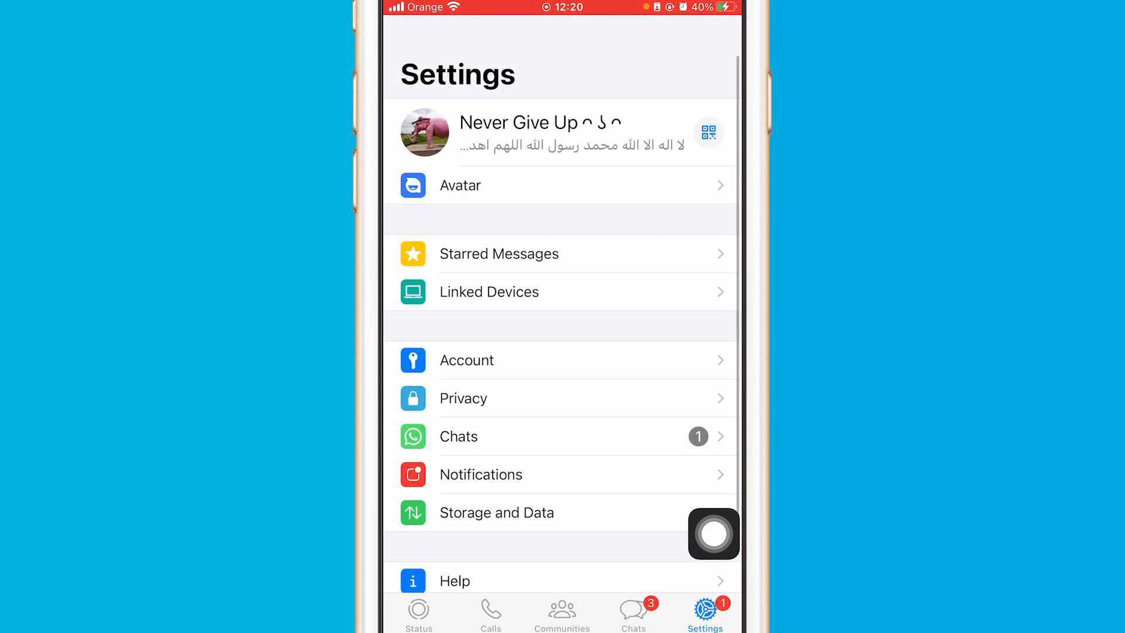
{"action": "left_click", "coordinate": [463, 399]}
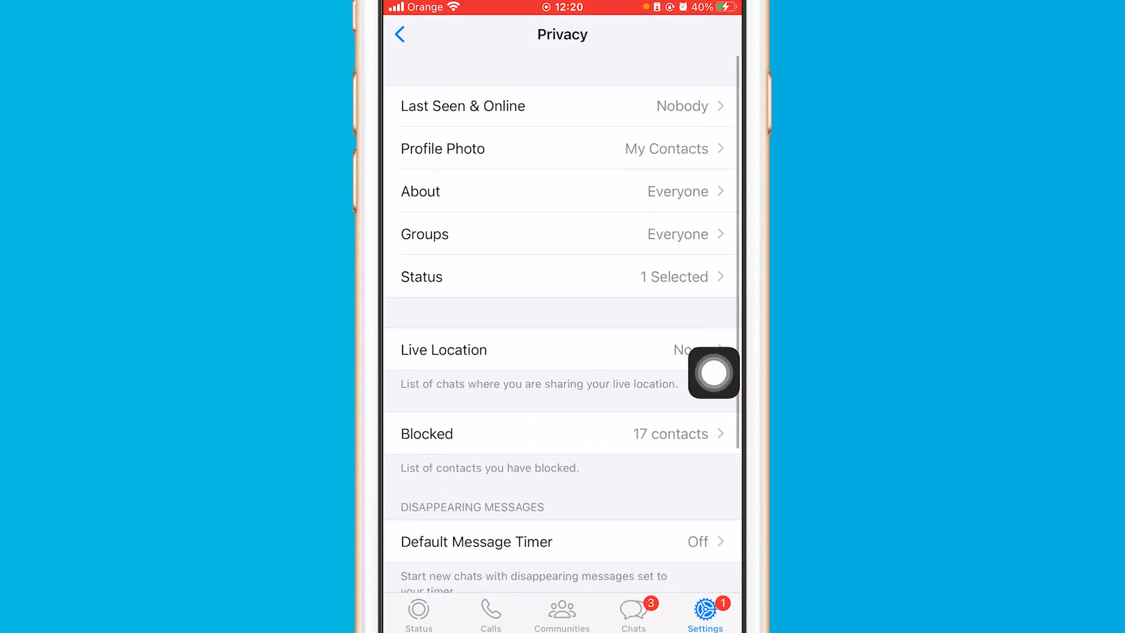
Toggle Read Receipts on, then back off, in the Privacy settings
{"action": "scroll", "scroll_direction": "down", "scroll_amount": 3}
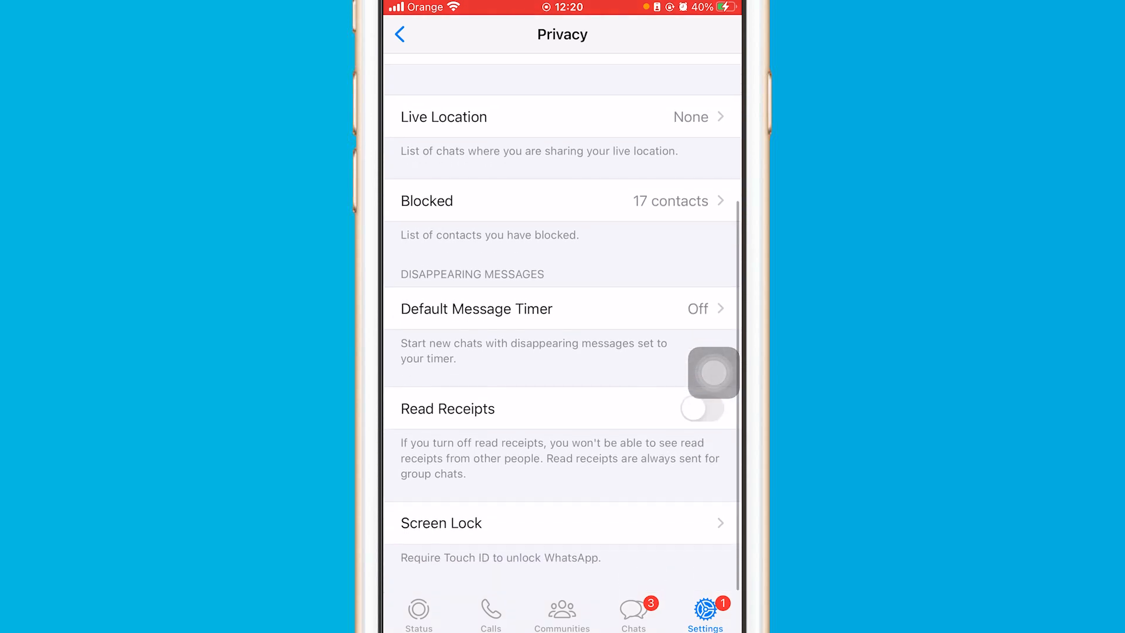
{"action": "left_click", "coordinate": [702, 409]}
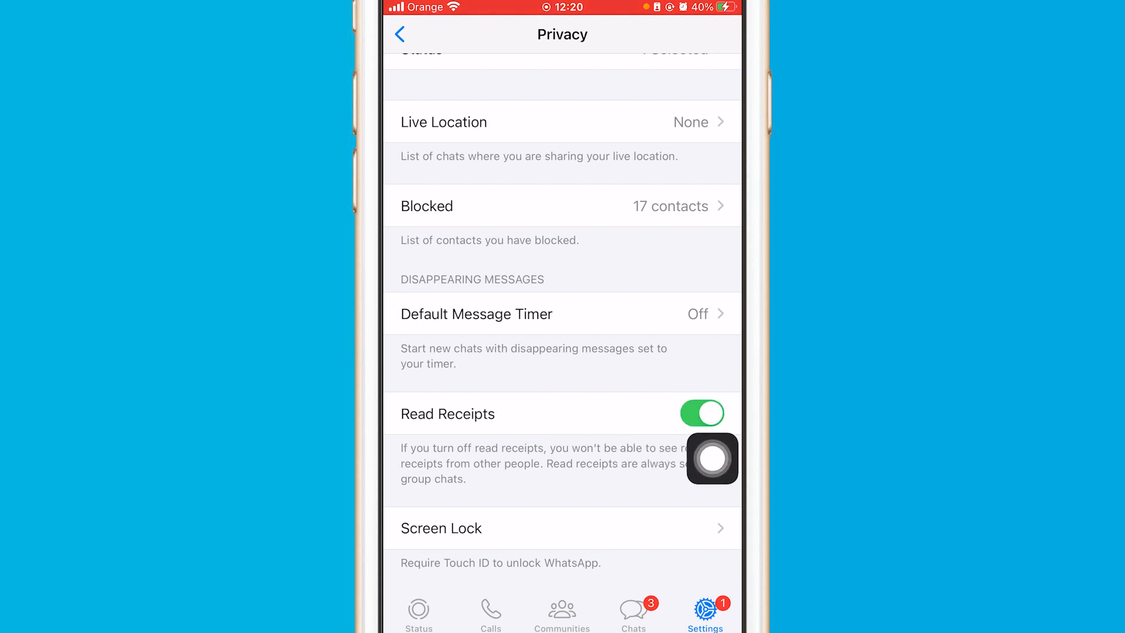
{"action": "left_click", "coordinate": [702, 413]}
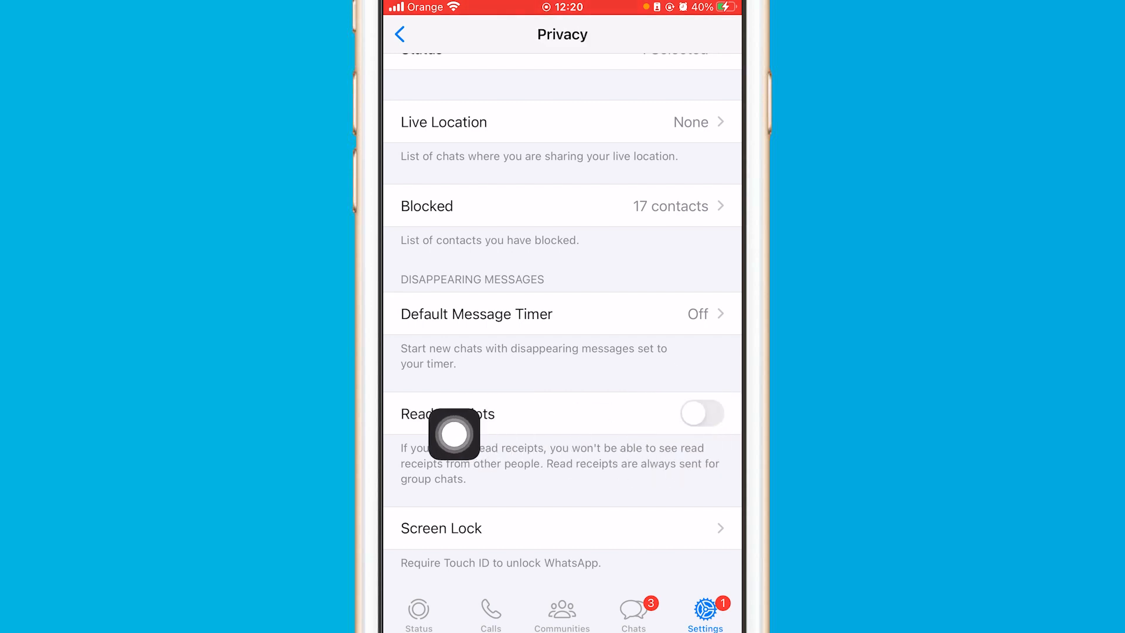
{"action": "mouse_move", "coordinate": [691, 476]}
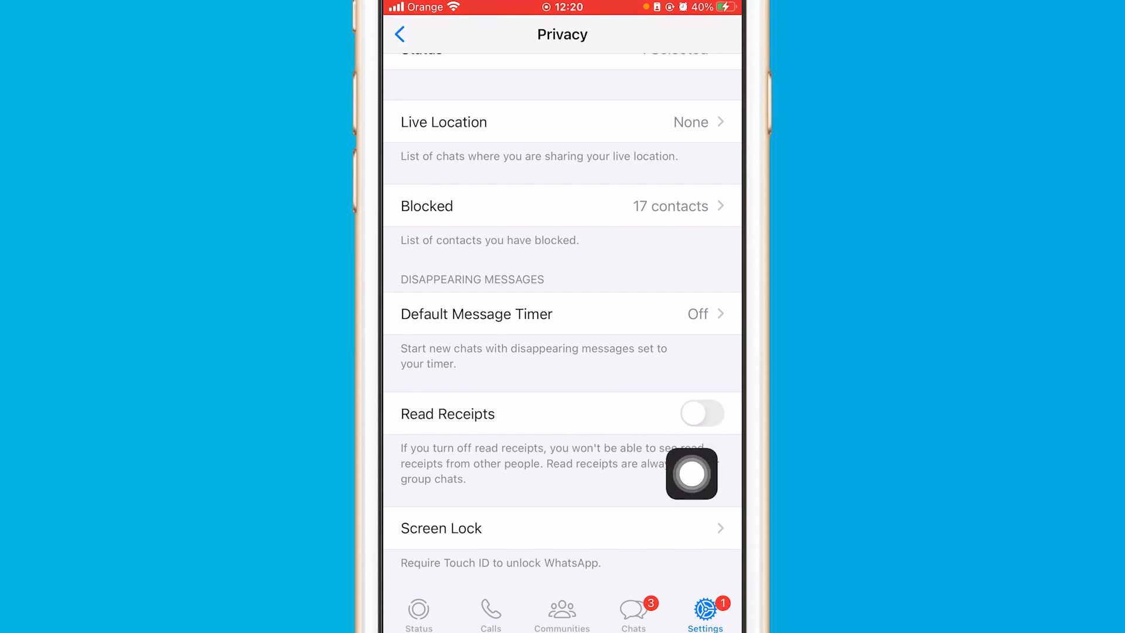
Watch the recent unseen status update and another contact's status with read receipts off
{"action": "left_click", "coordinate": [418, 614]}
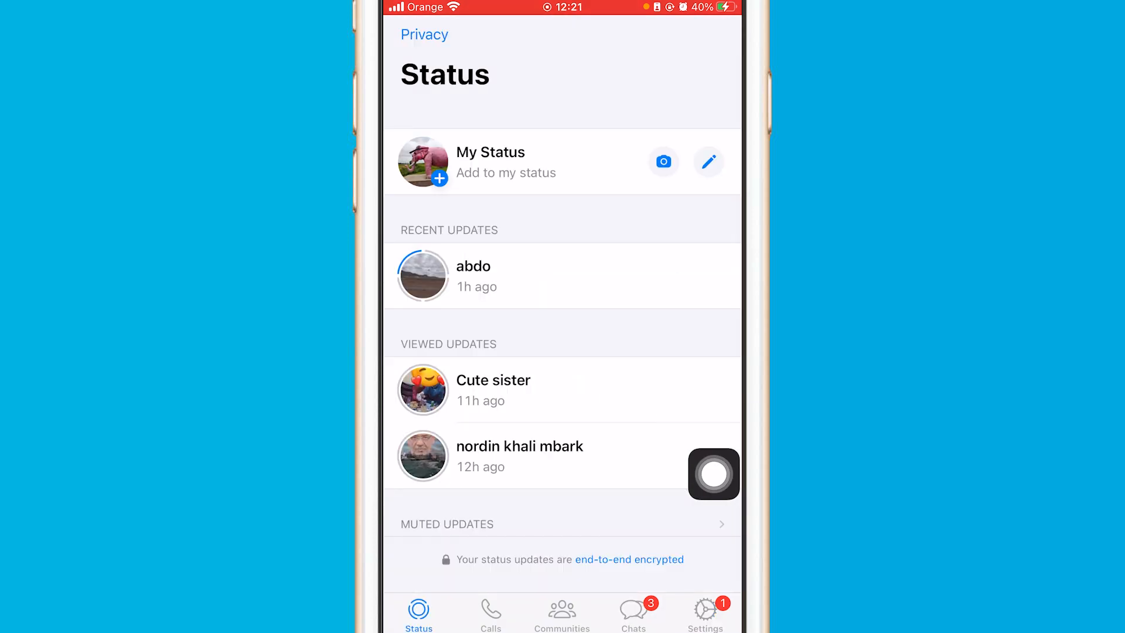
{"action": "left_click", "coordinate": [422, 276]}
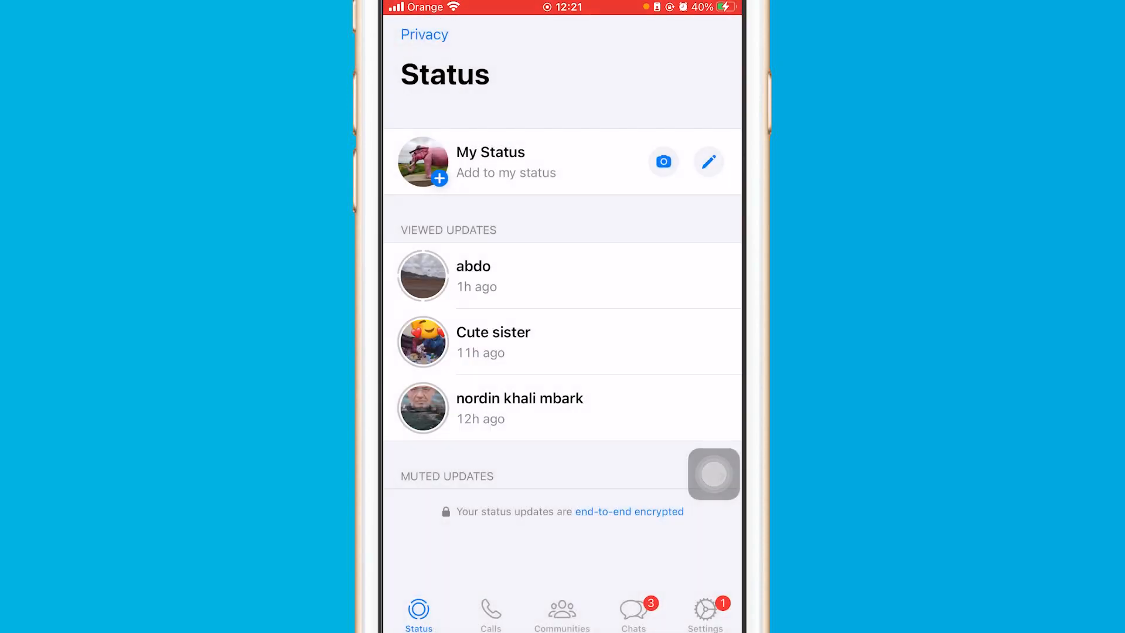
{"action": "left_click", "coordinate": [493, 342]}
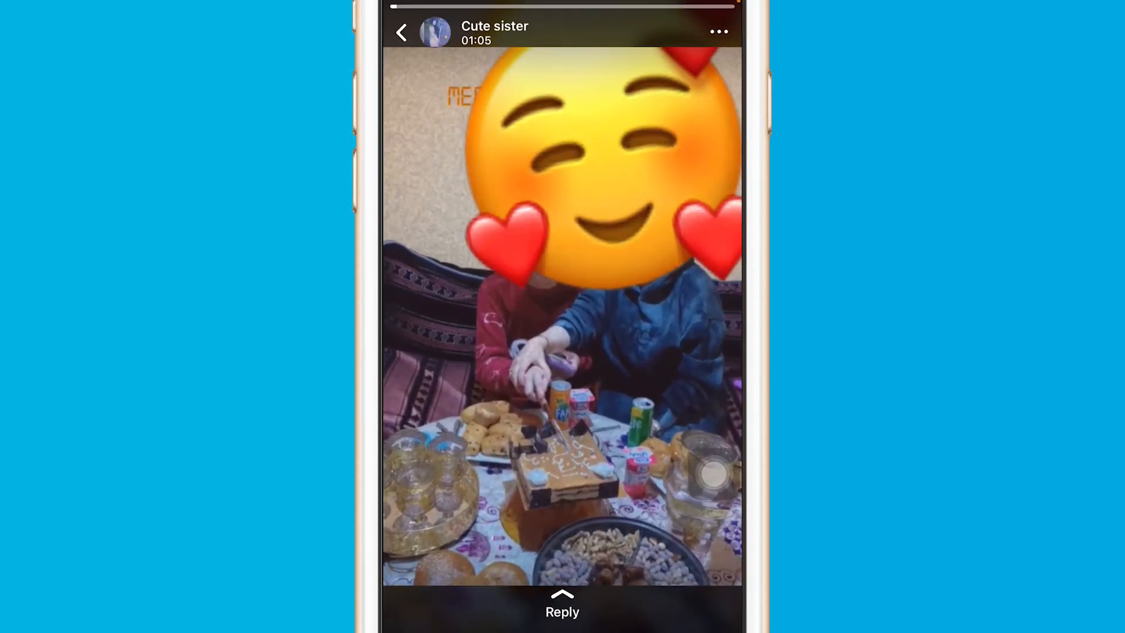
{"action": "left_click", "coordinate": [402, 33]}
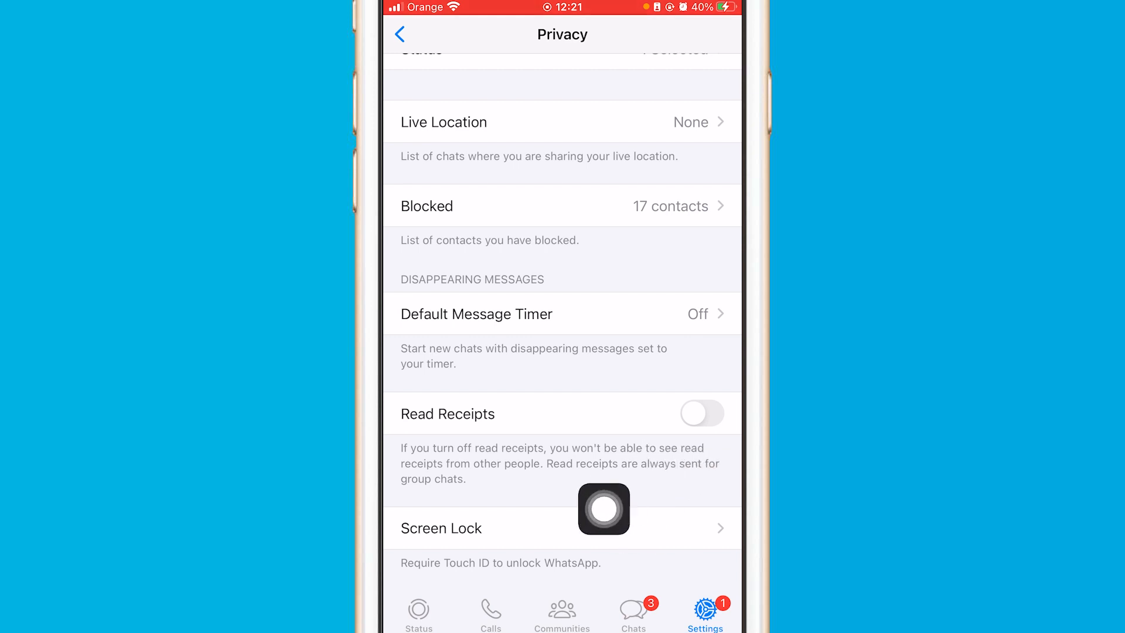
Switch to Chats, then back to the Status tab listing all updates as viewed
{"action": "left_click", "coordinate": [633, 610]}
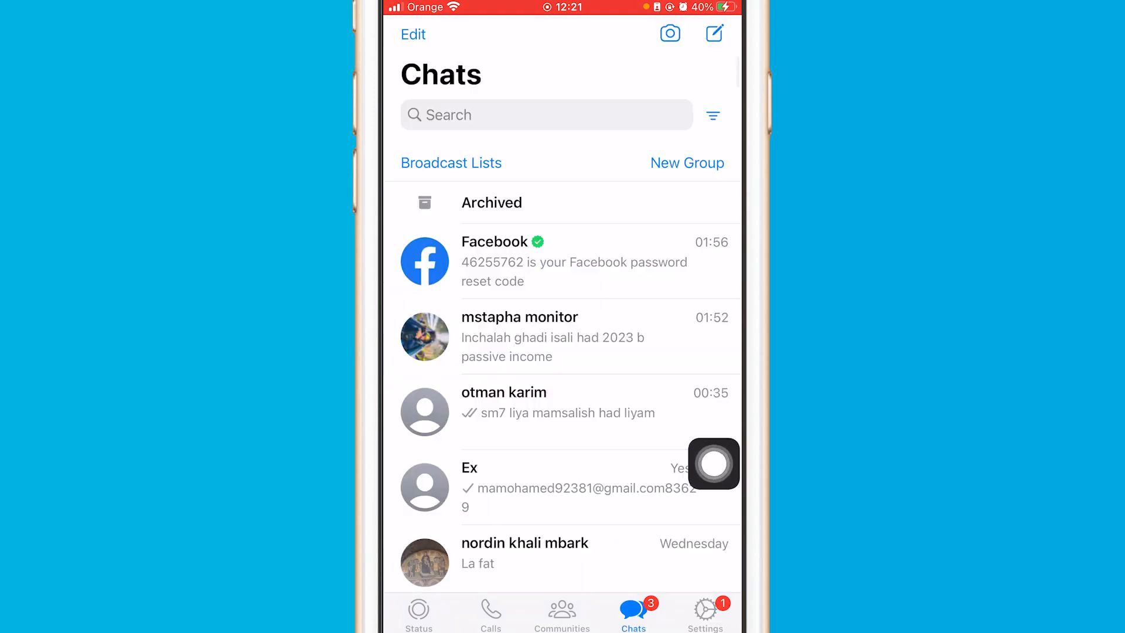
{"action": "left_click", "coordinate": [418, 610]}
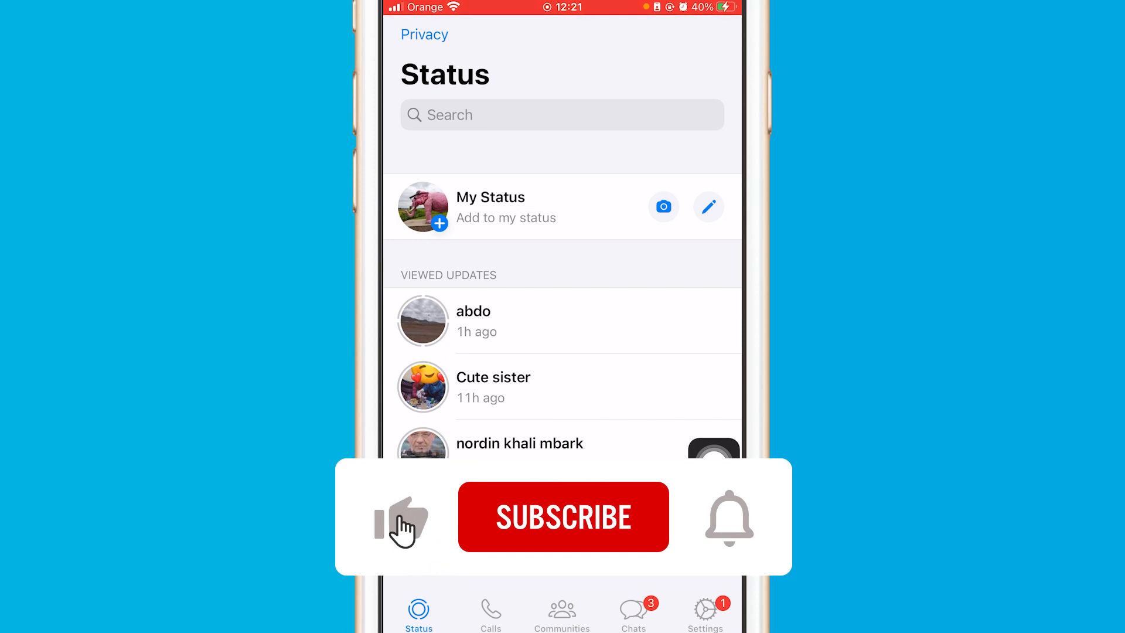
{"action": "left_click", "coordinate": [563, 516]}
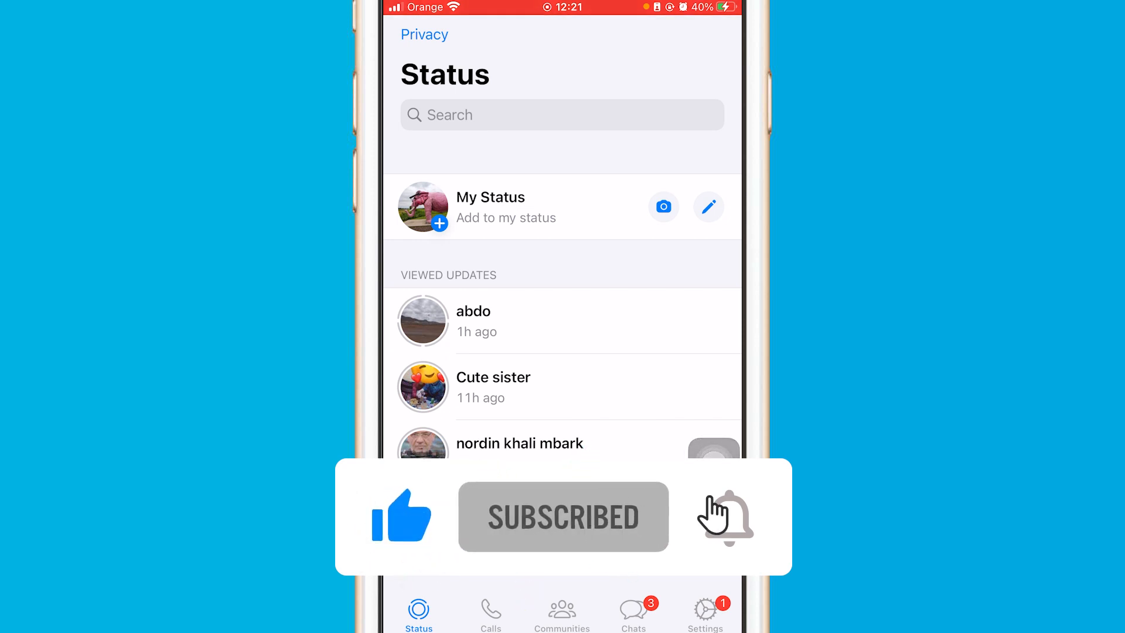